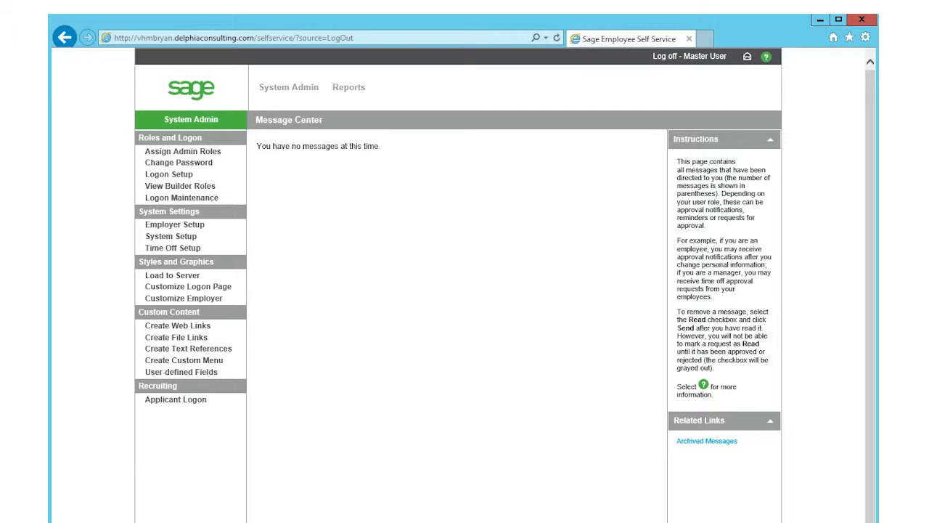
{"action": "mouse_move", "coordinate": [99, 267]}
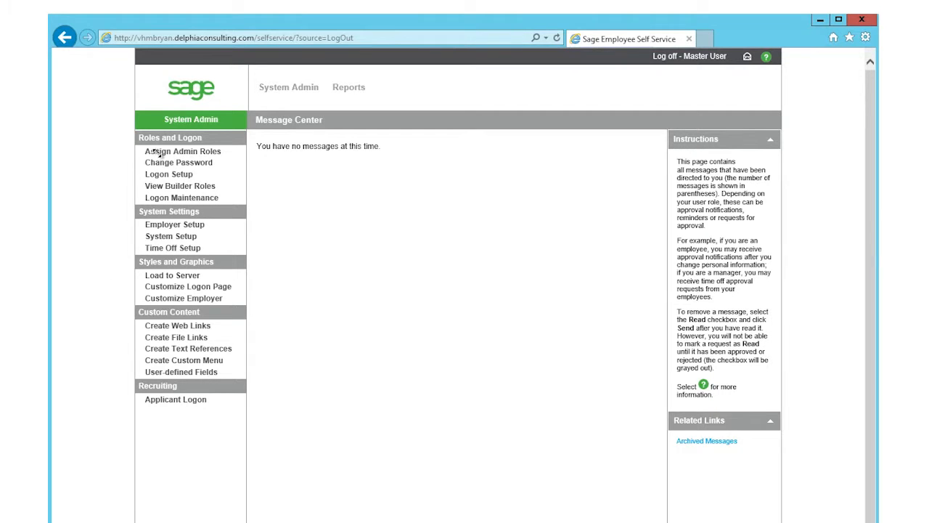
{"action": "left_click", "coordinate": [183, 151]}
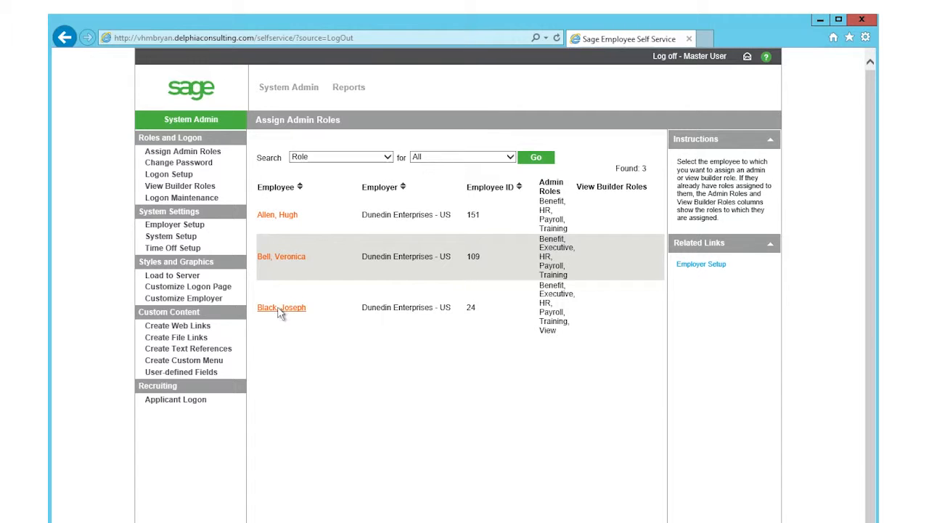
{"action": "left_click", "coordinate": [281, 308]}
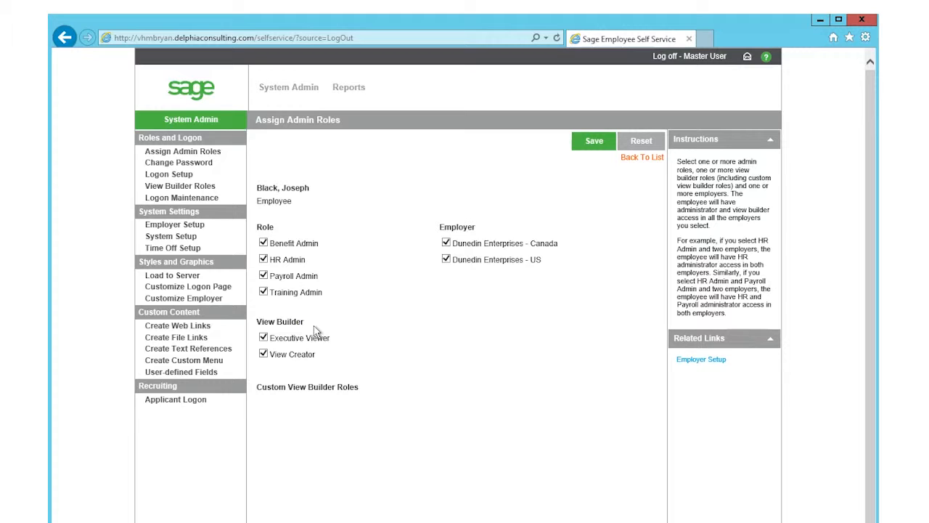
{"action": "mouse_move", "coordinate": [287, 322]}
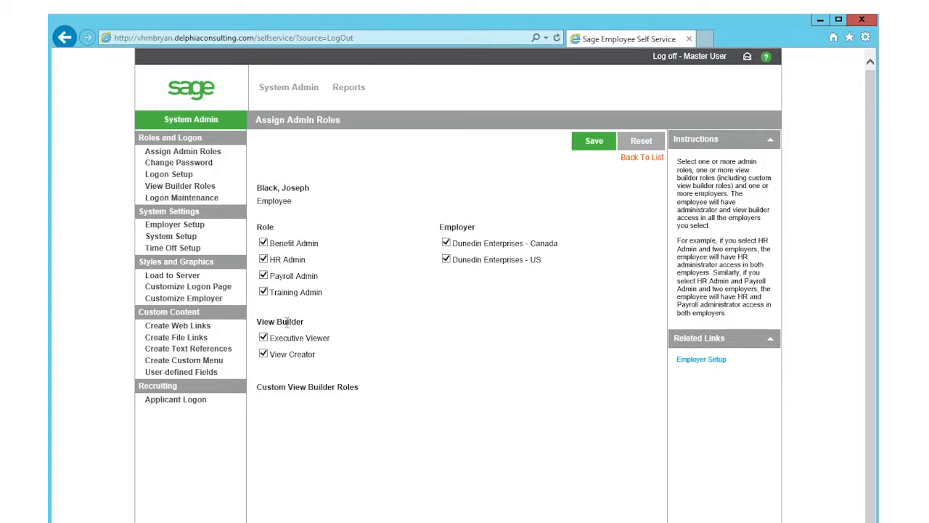